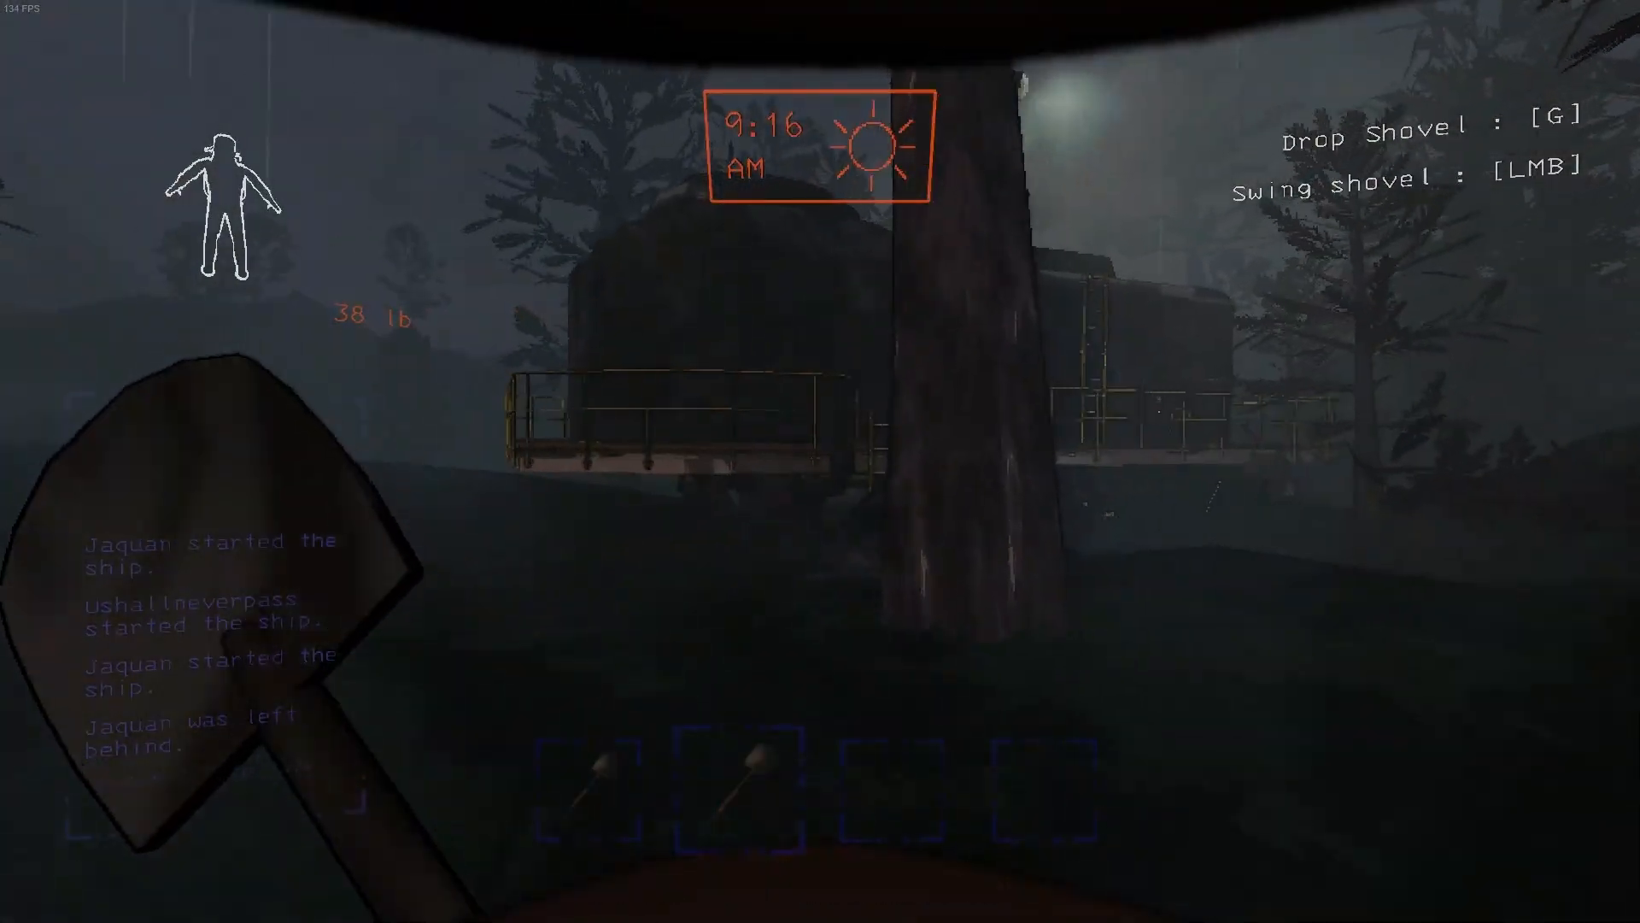
mouse_move(821, 461)
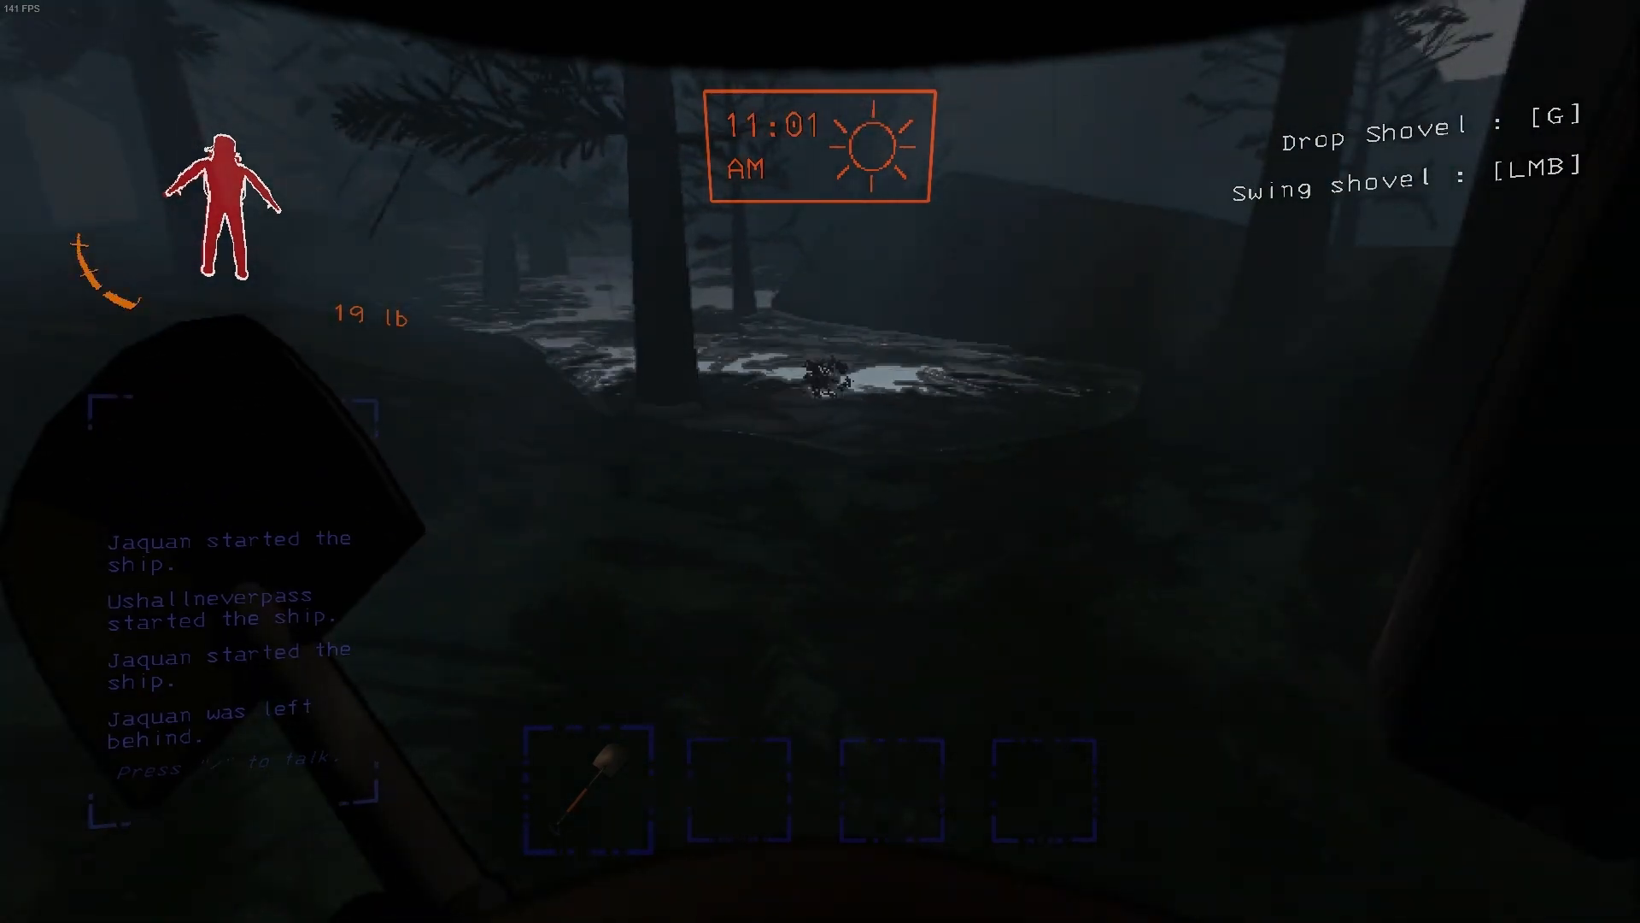
key("g")
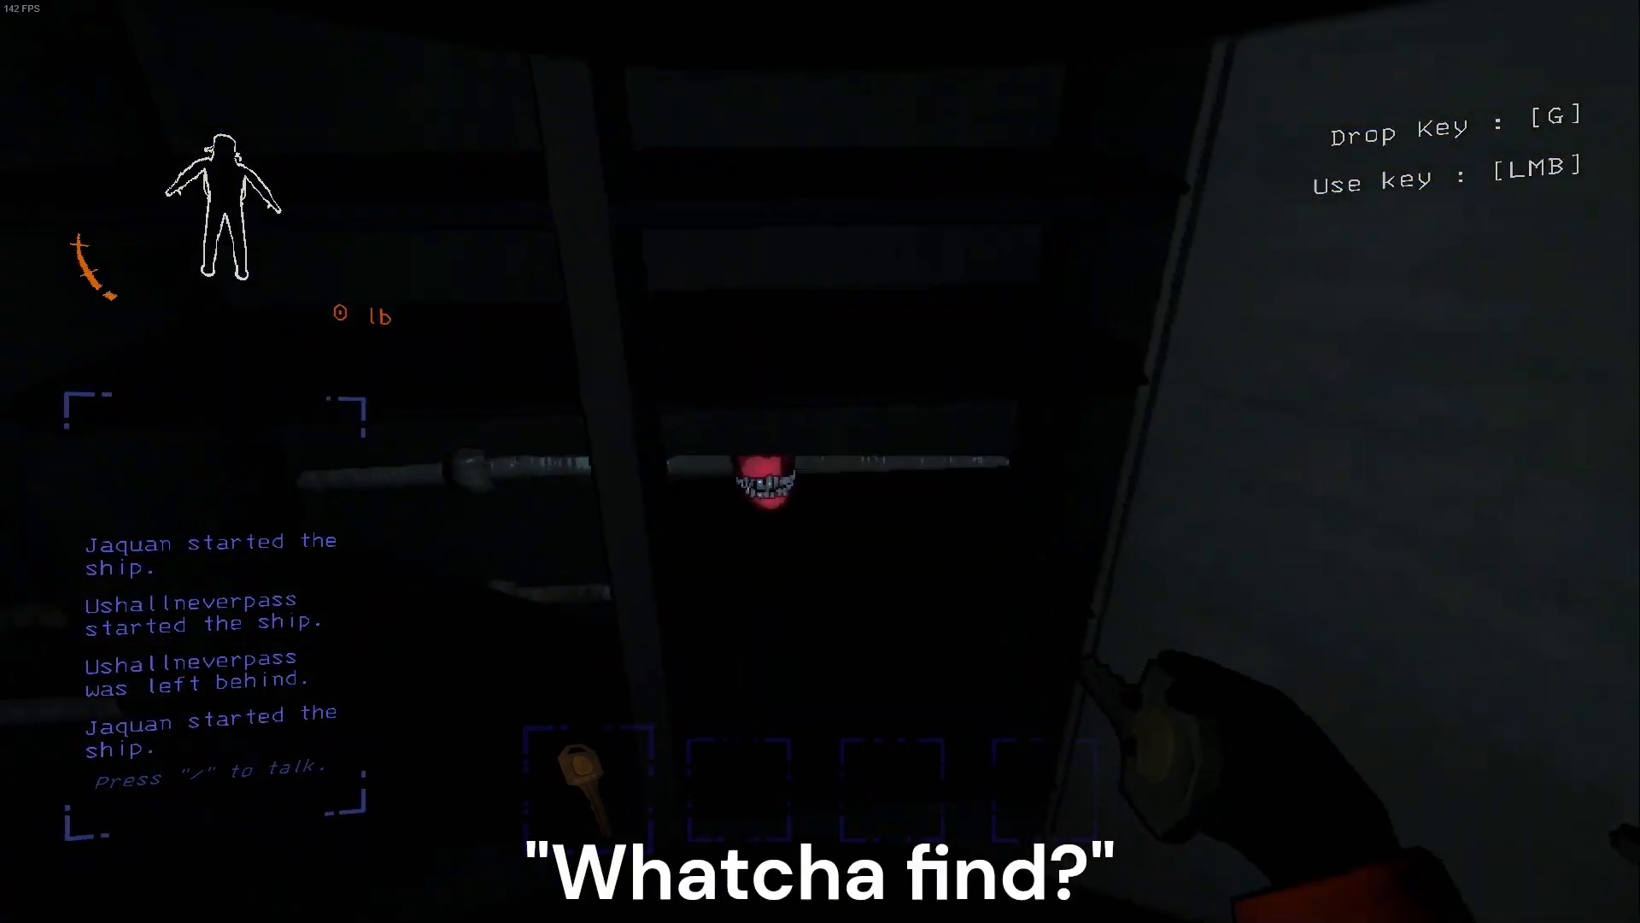
left_click(759, 482)
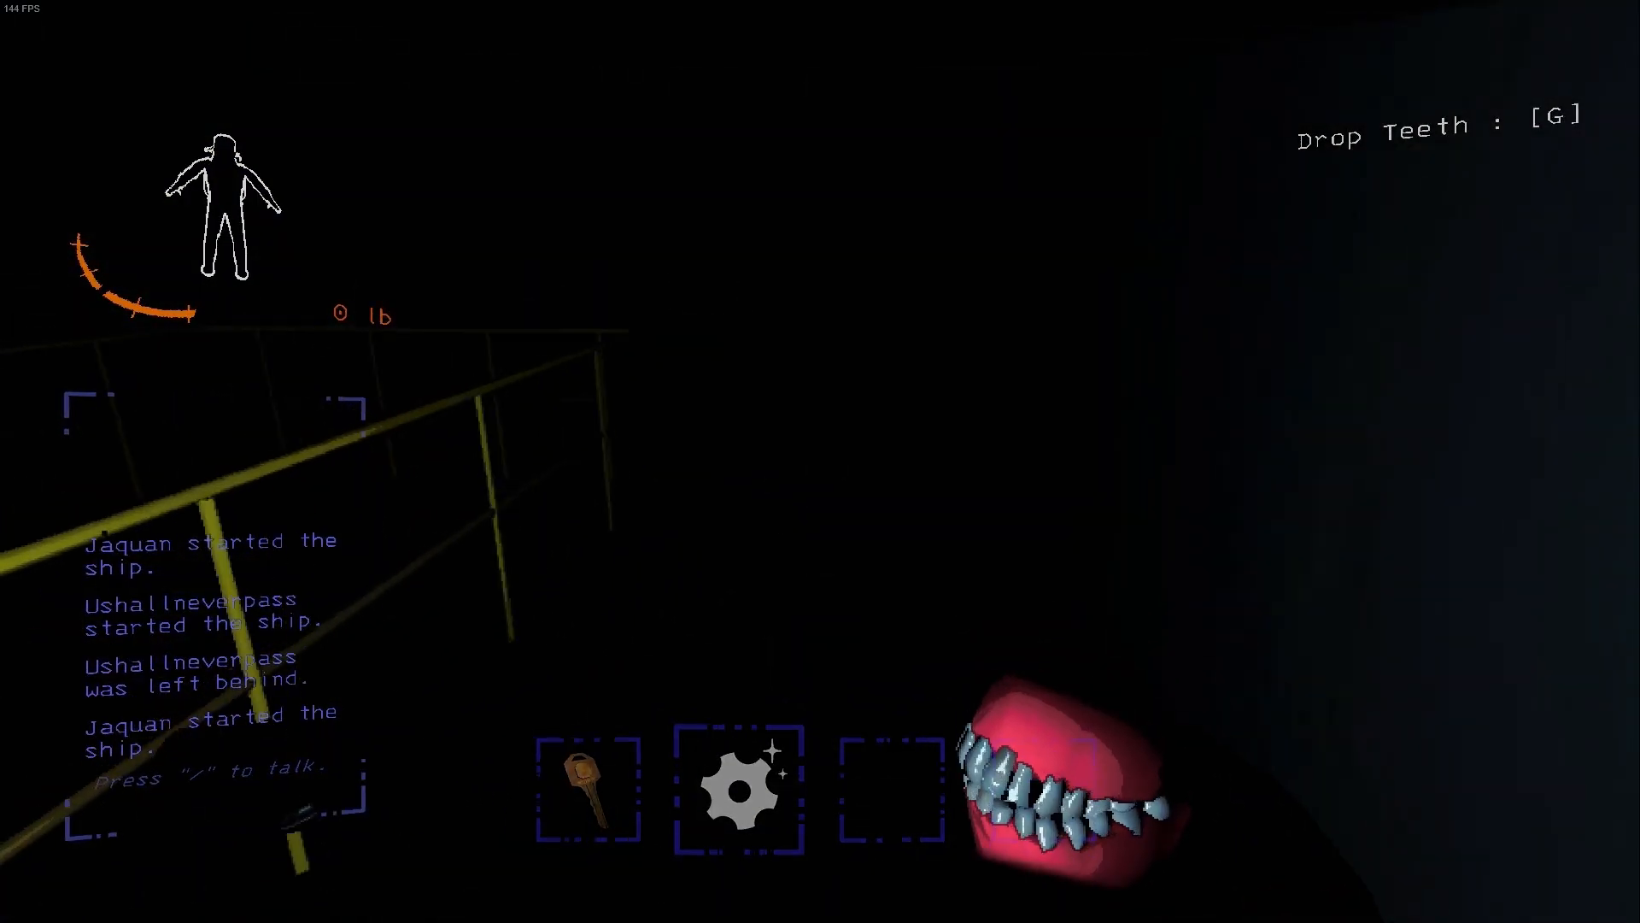
key("g")
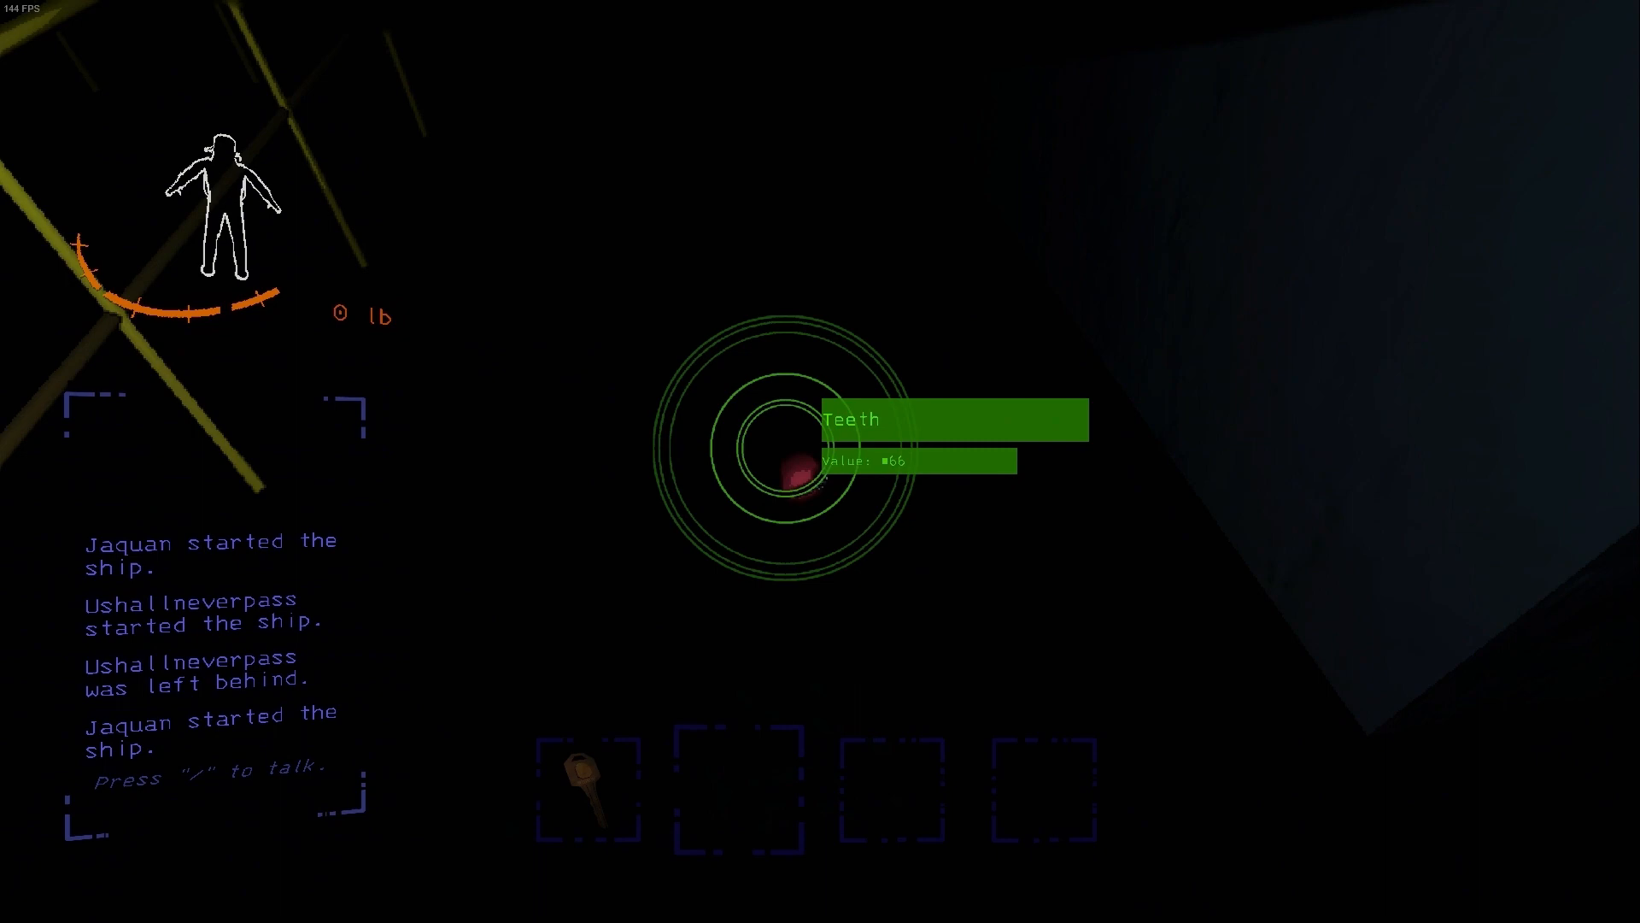